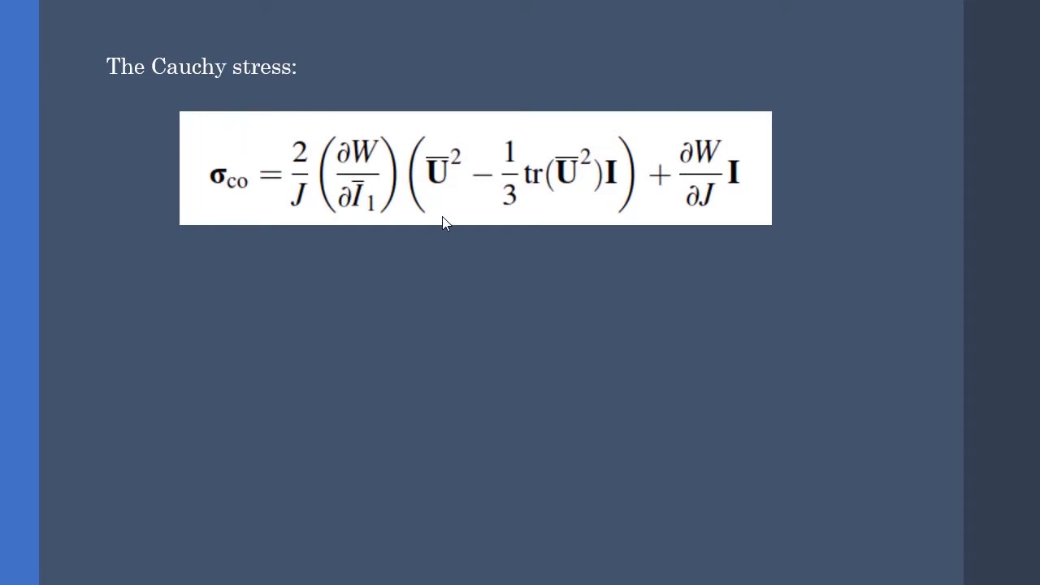
{"action": "mouse_move", "coordinate": [231, 214]}
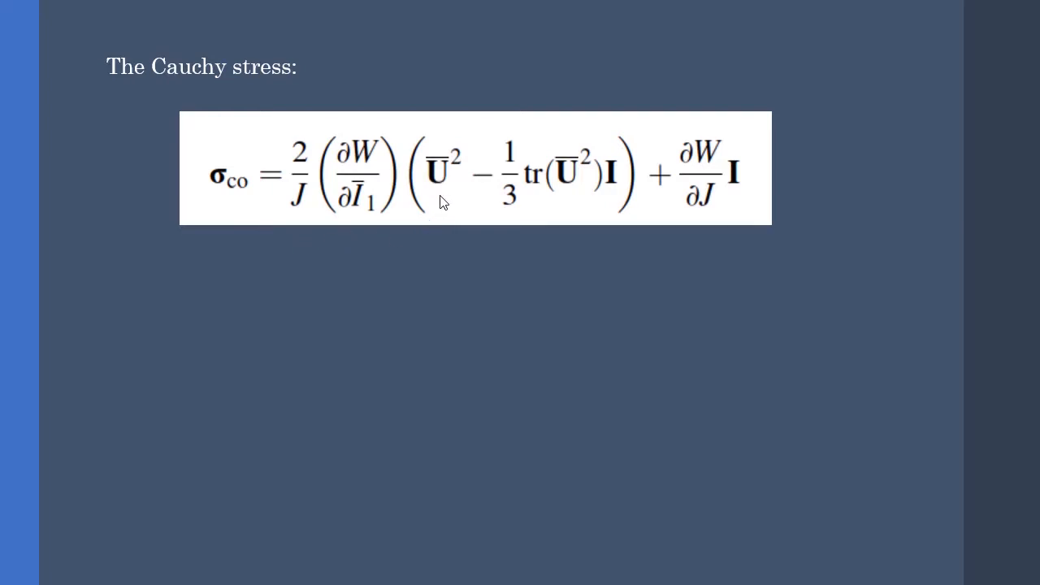
Reveal the dW/dI1 and dW/dJ expansions with arrows beneath the Cauchy stress formula.
{"action": "left_click_drag", "start_coordinate": [354, 220], "coordinate": [321, 321]}
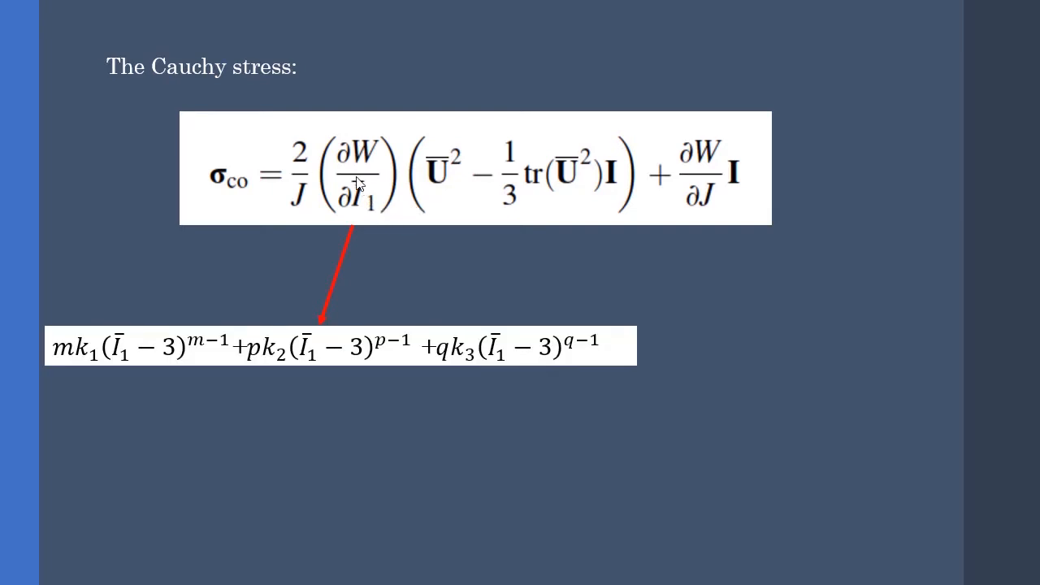
{"action": "mouse_move", "coordinate": [370, 130]}
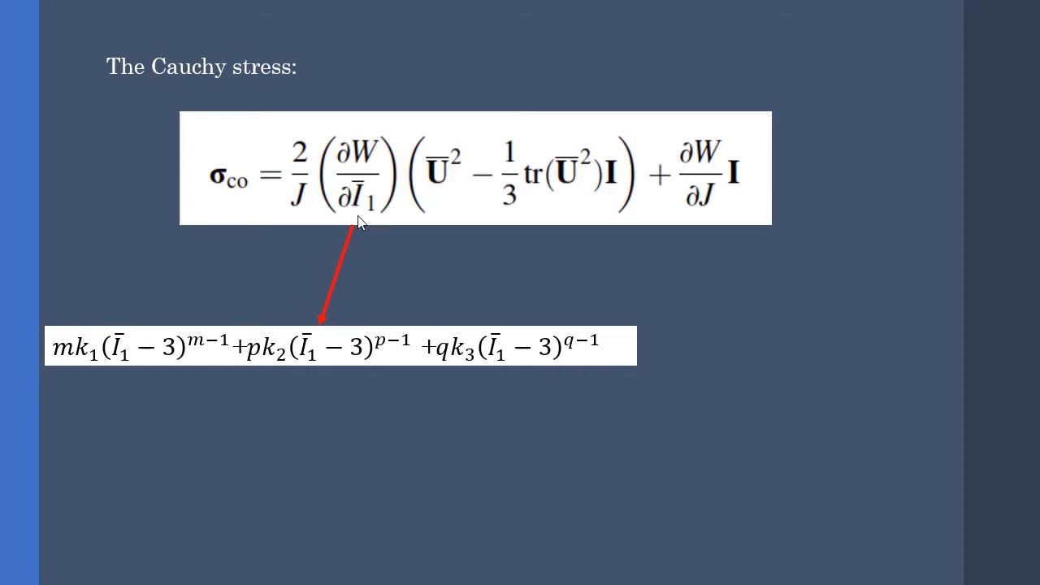
{"action": "mouse_move", "coordinate": [325, 390]}
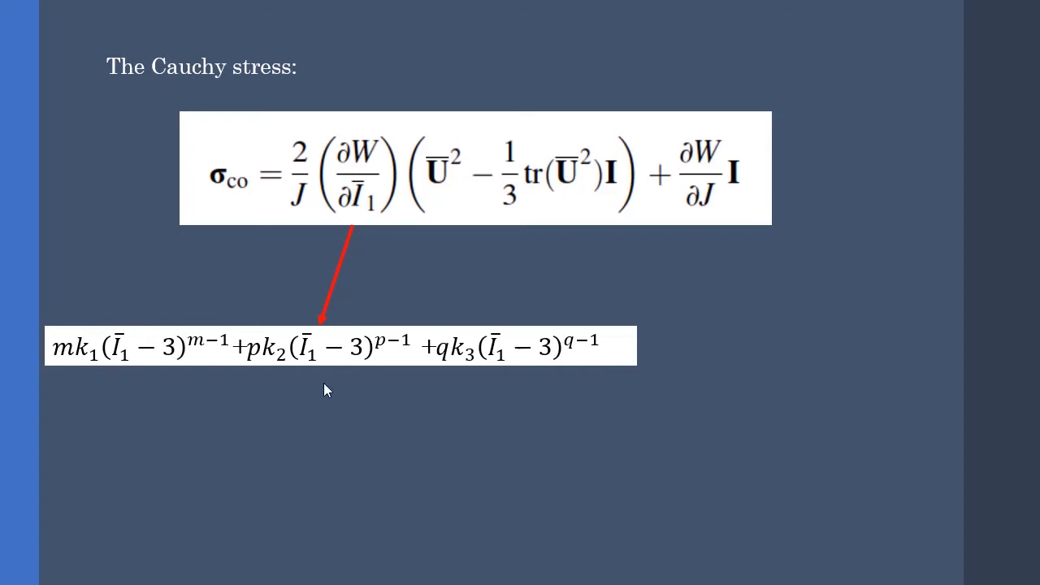
{"action": "mouse_move", "coordinate": [657, 268]}
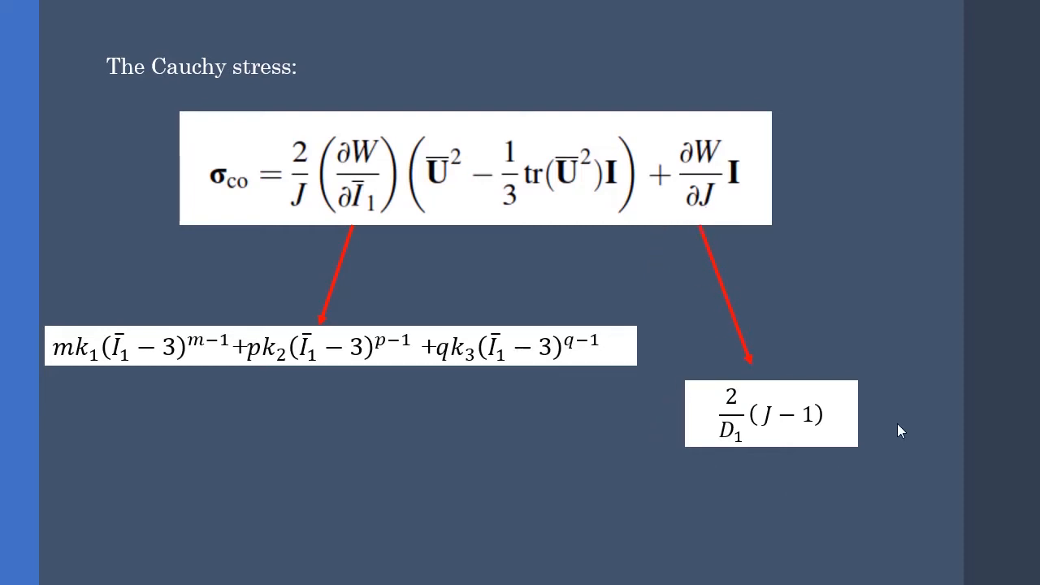
{"action": "mouse_move", "coordinate": [897, 409]}
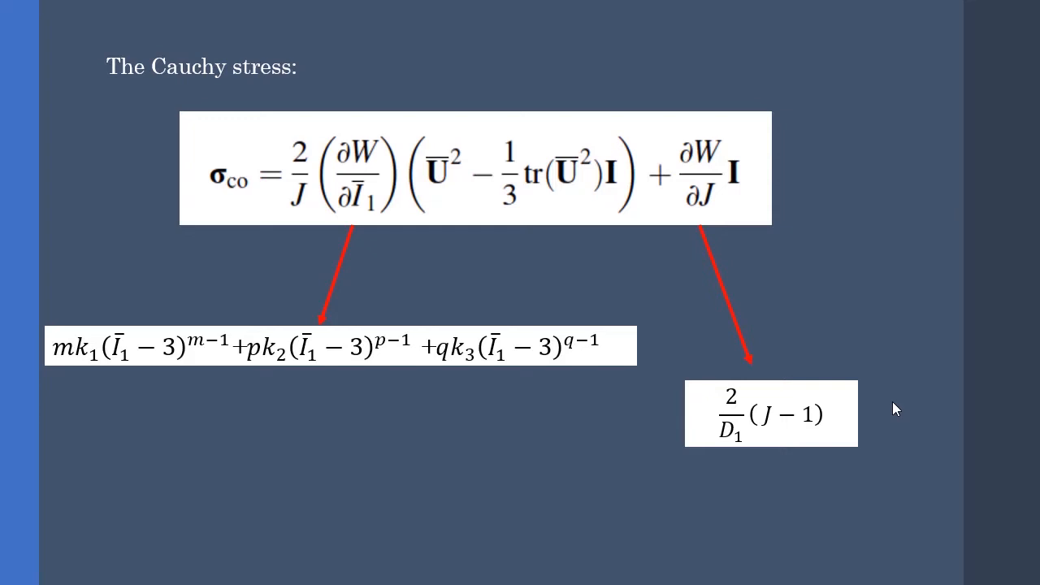
{"action": "mouse_move", "coordinate": [388, 291]}
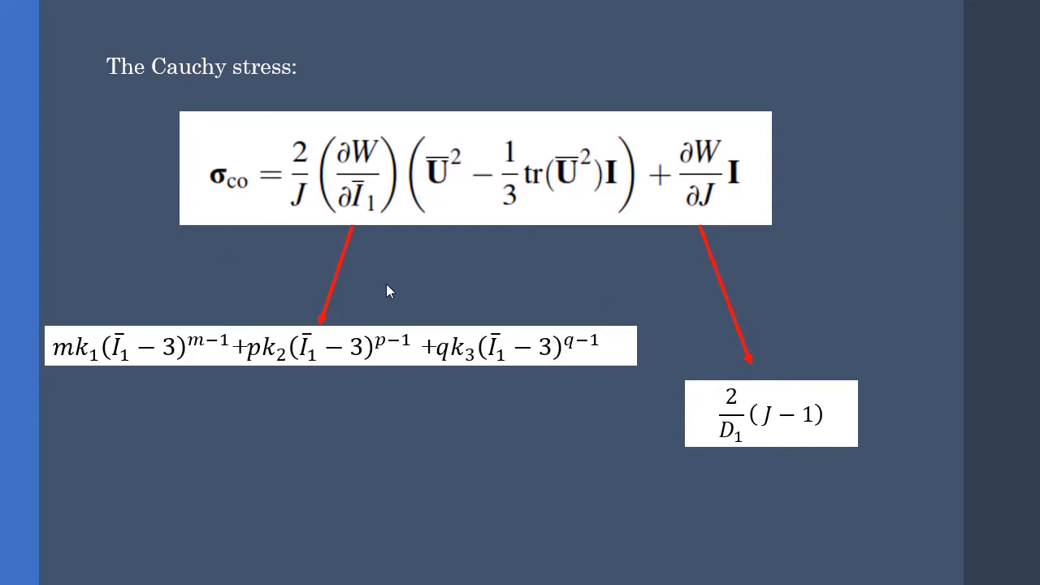
{"action": "mouse_move", "coordinate": [816, 300]}
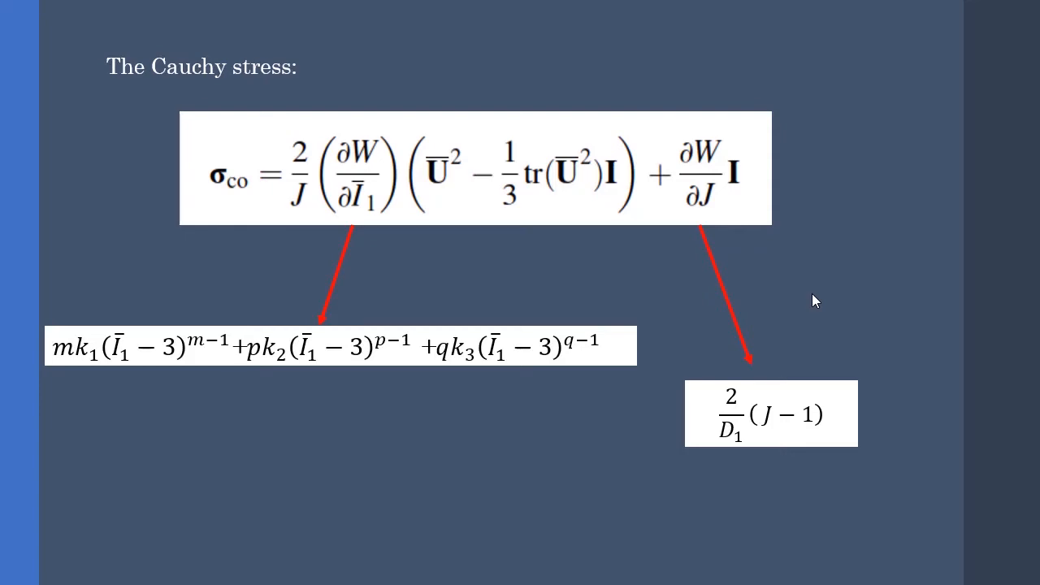
{"action": "mouse_move", "coordinate": [819, 301]}
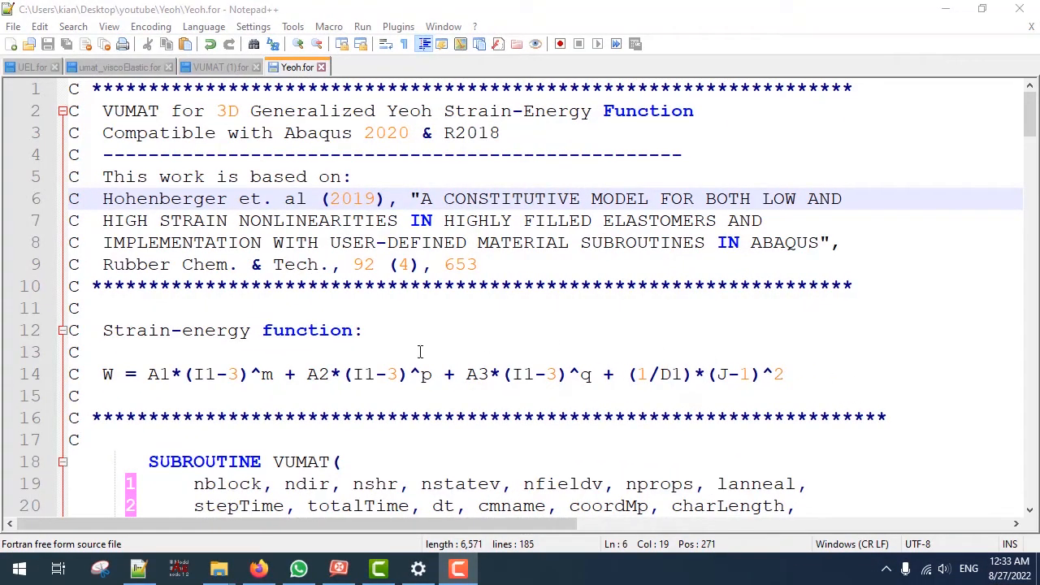
Scroll past the DIMENSION and local declarations to the props assignments for A1–D1 and the moduli.
{"action": "scroll", "scroll_direction": "down", "scroll_amount": 3}
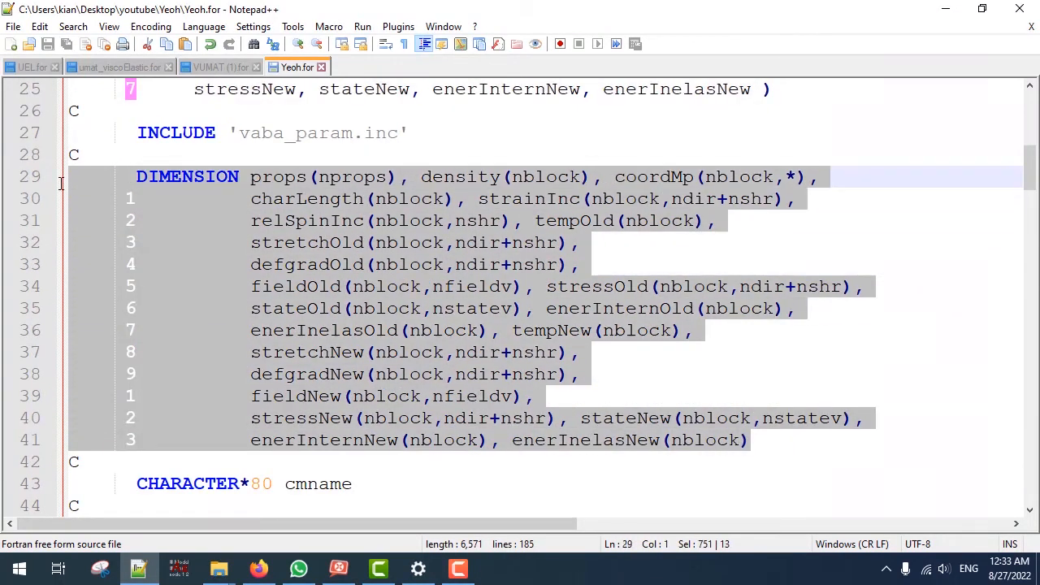
{"action": "scroll", "scroll_direction": "down", "scroll_amount": 3}
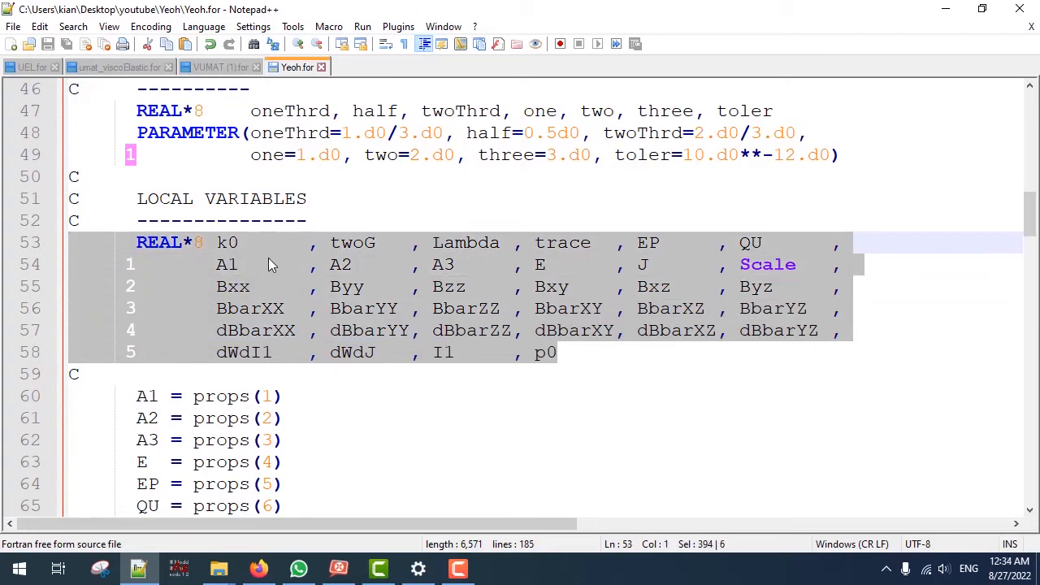
{"action": "scroll", "scroll_direction": "down", "scroll_amount": 3}
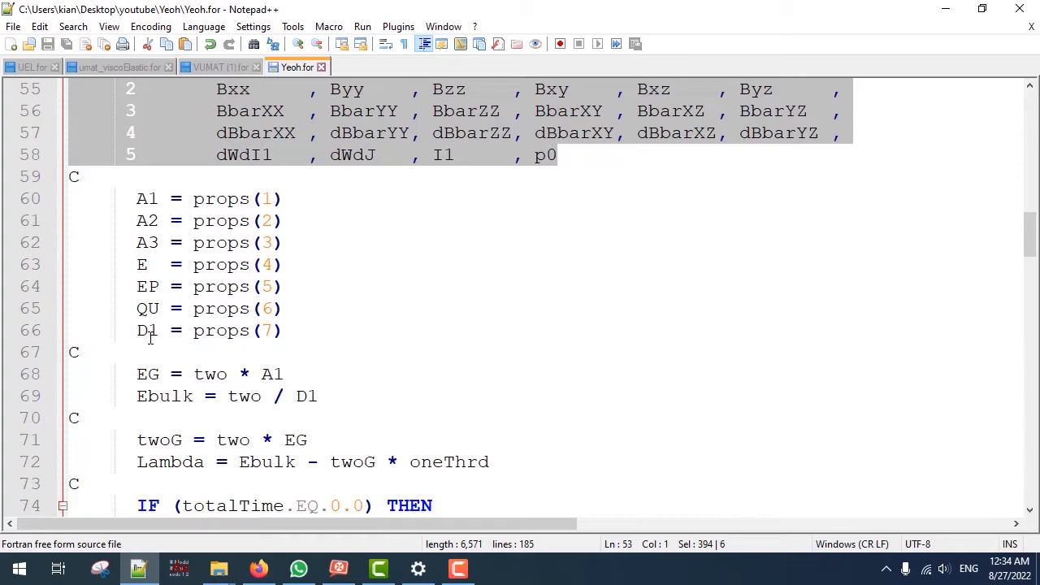
{"action": "mouse_move", "coordinate": [205, 334]}
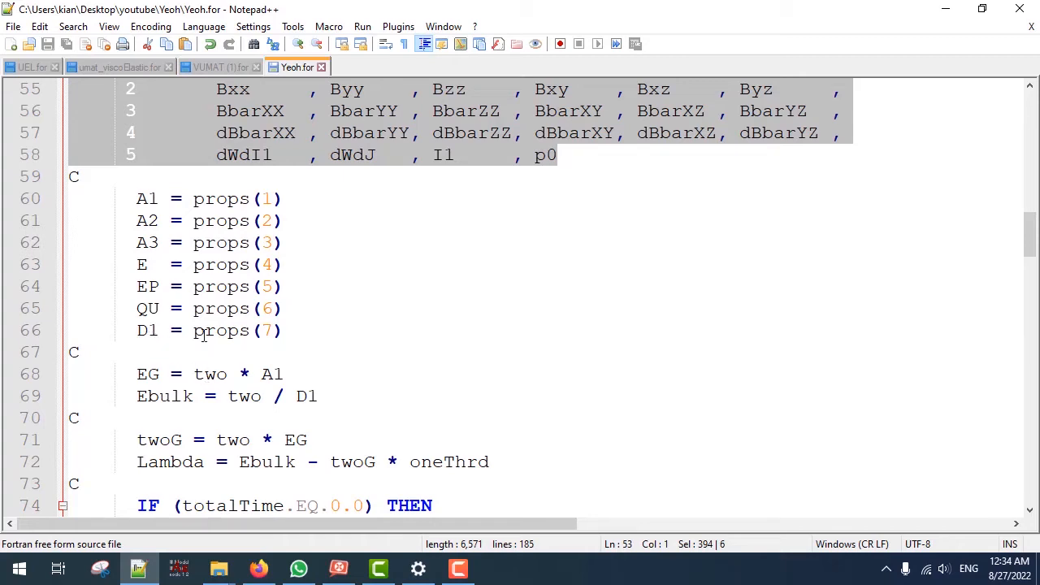
Reach the IF (totalTime.EQ.0.0) elastic block and briefly highlight the totalTime condition.
{"action": "scroll", "scroll_direction": "down", "scroll_amount": 3}
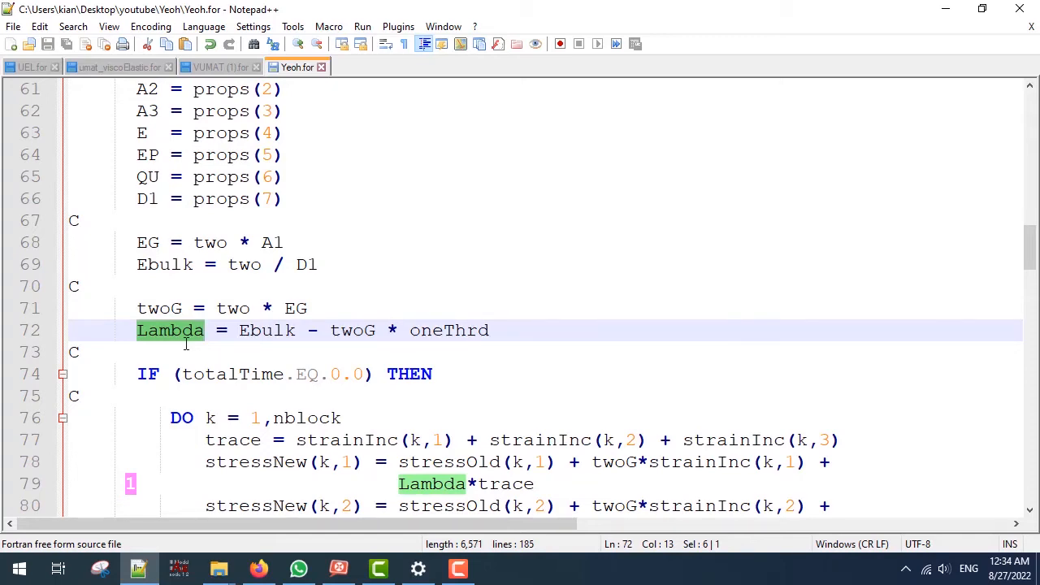
{"action": "scroll", "scroll_direction": "down", "scroll_amount": 3}
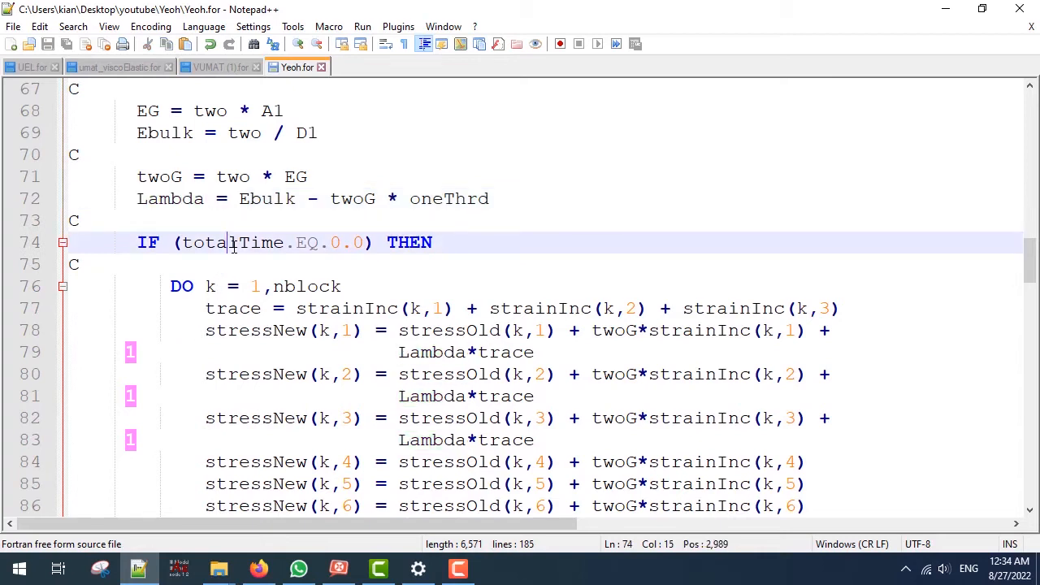
{"action": "double_click", "coordinate": [231, 242]}
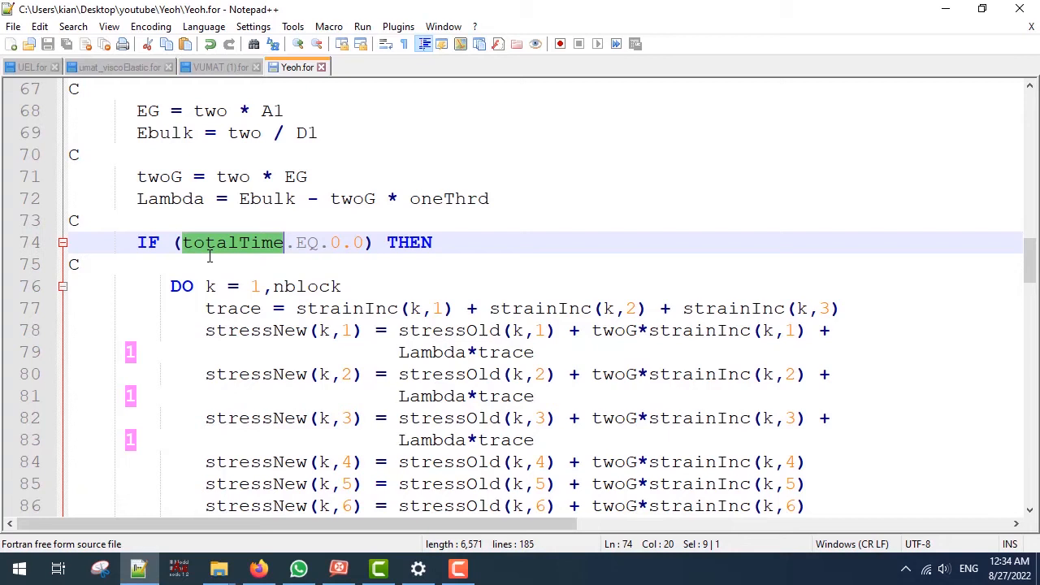
{"action": "left_click", "coordinate": [75, 263]}
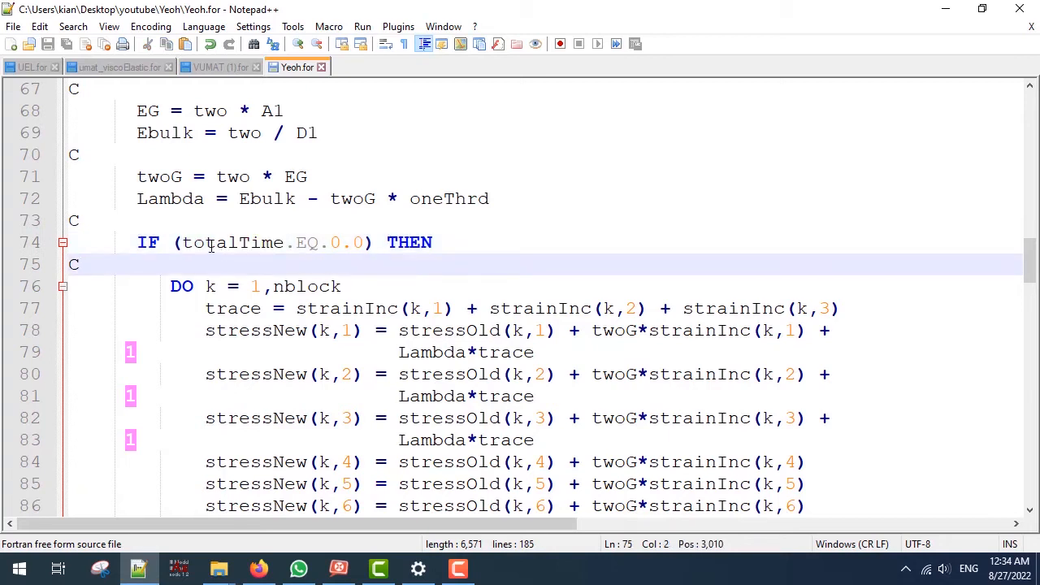
{"action": "left_click", "coordinate": [78, 263]}
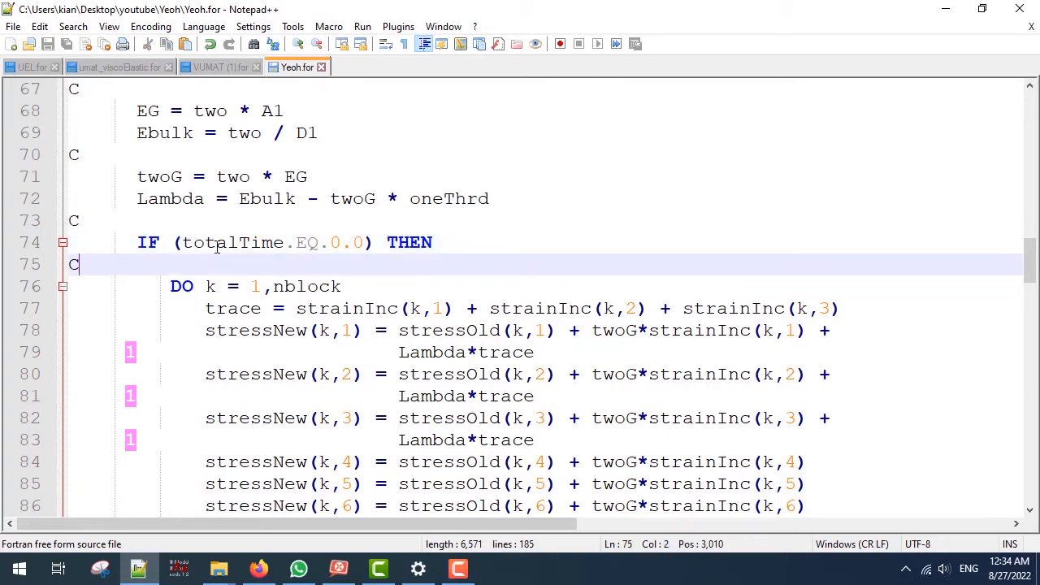
{"action": "scroll", "scroll_direction": "down", "scroll_amount": 3}
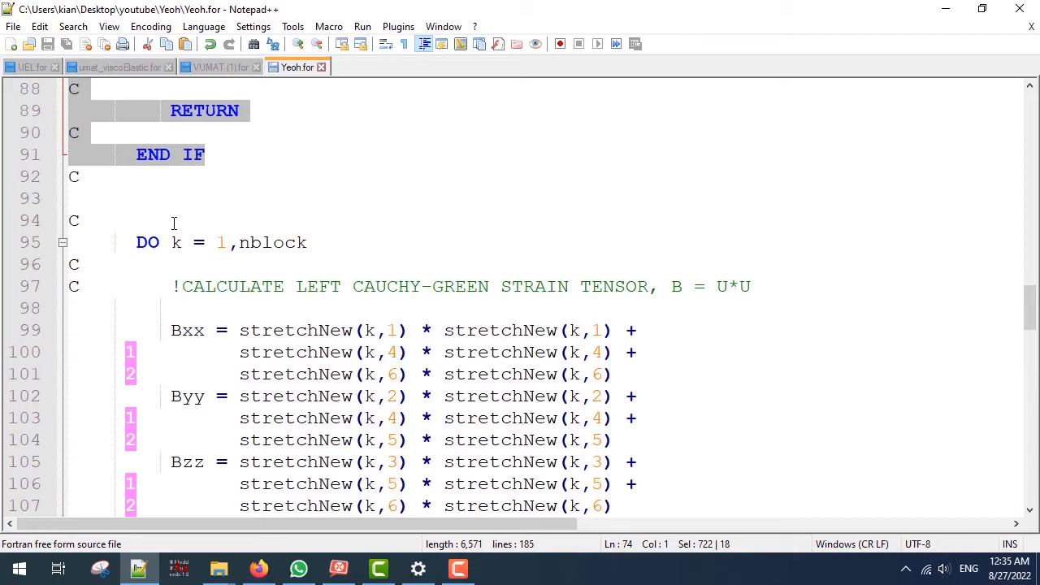
{"action": "mouse_move", "coordinate": [507, 296]}
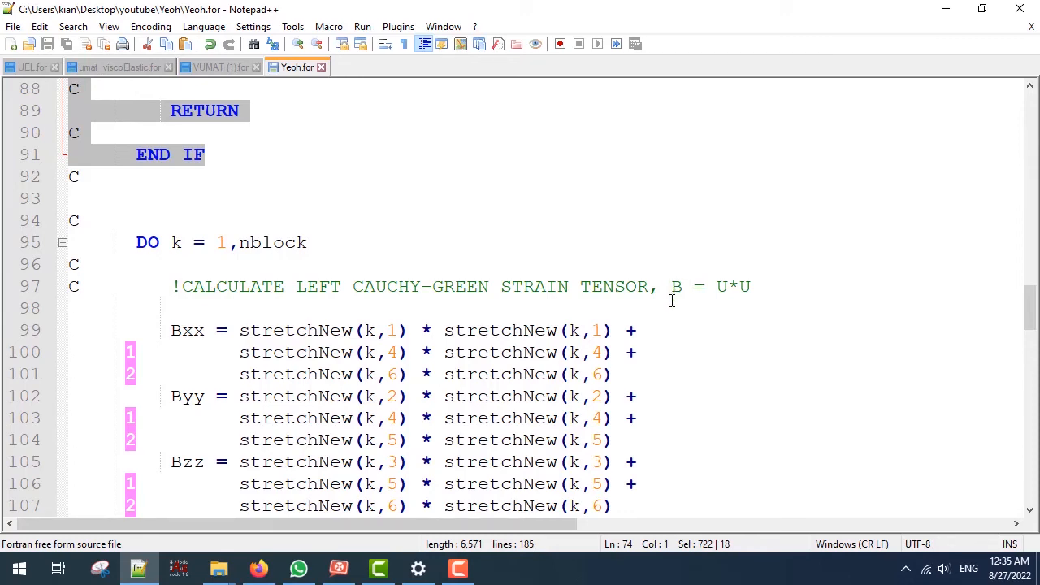
{"action": "scroll", "scroll_direction": "down", "scroll_amount": 3}
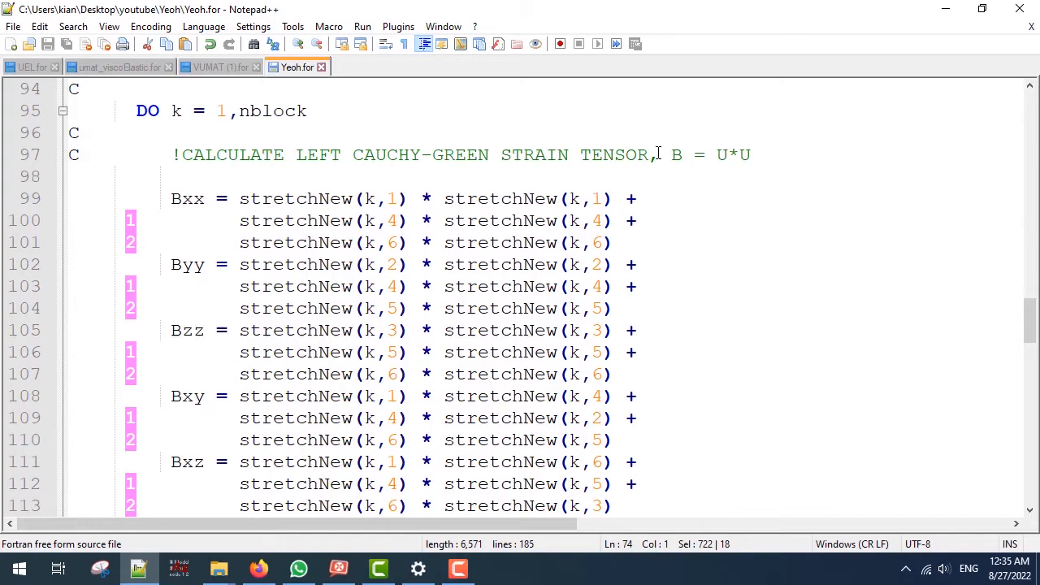
{"action": "scroll", "scroll_direction": "down", "scroll_amount": 3}
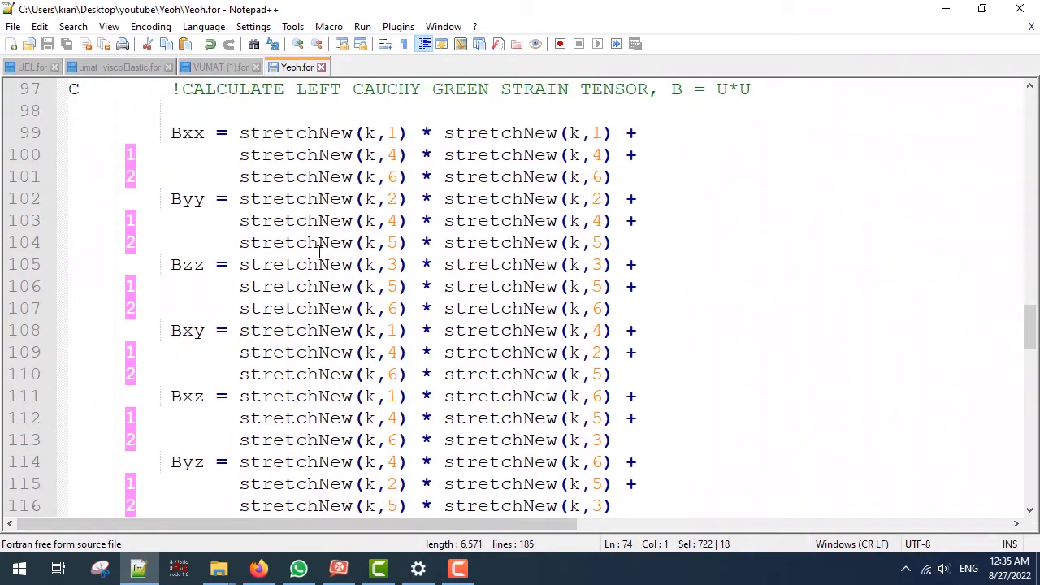
{"action": "scroll", "scroll_direction": "down", "scroll_amount": 3}
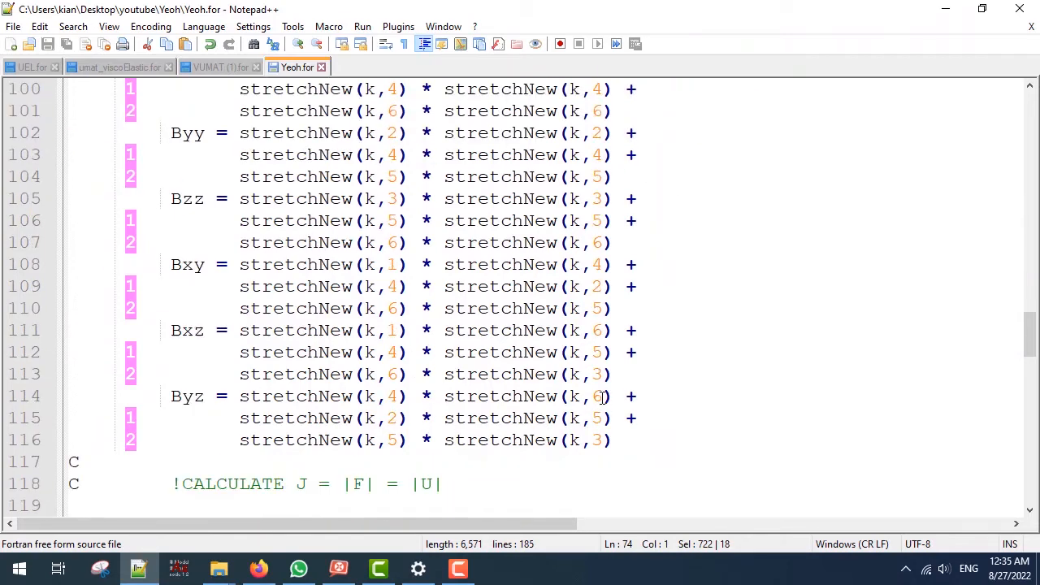
{"action": "scroll", "scroll_direction": "down", "scroll_amount": 3}
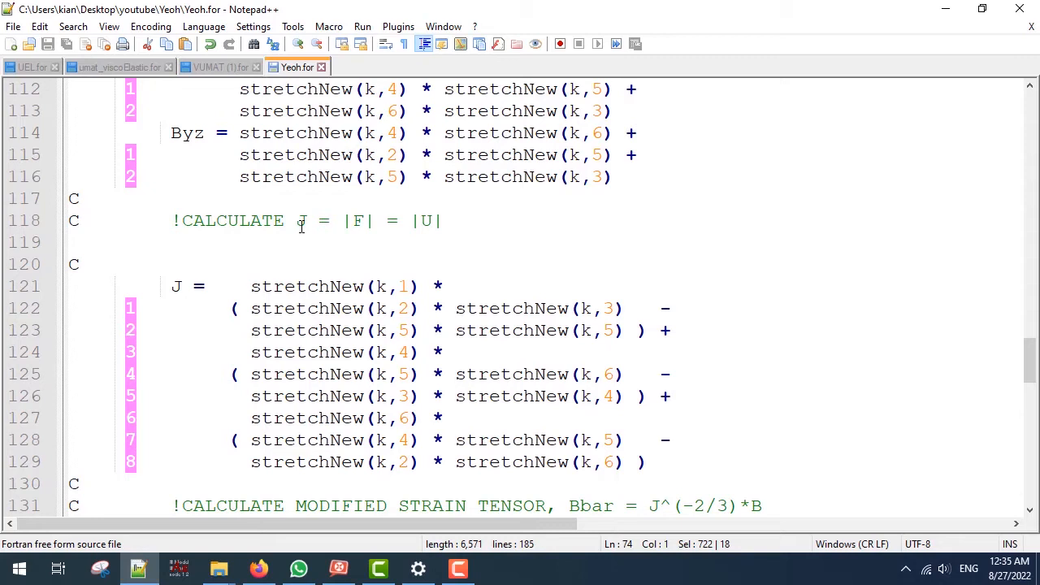
{"action": "mouse_move", "coordinate": [344, 234]}
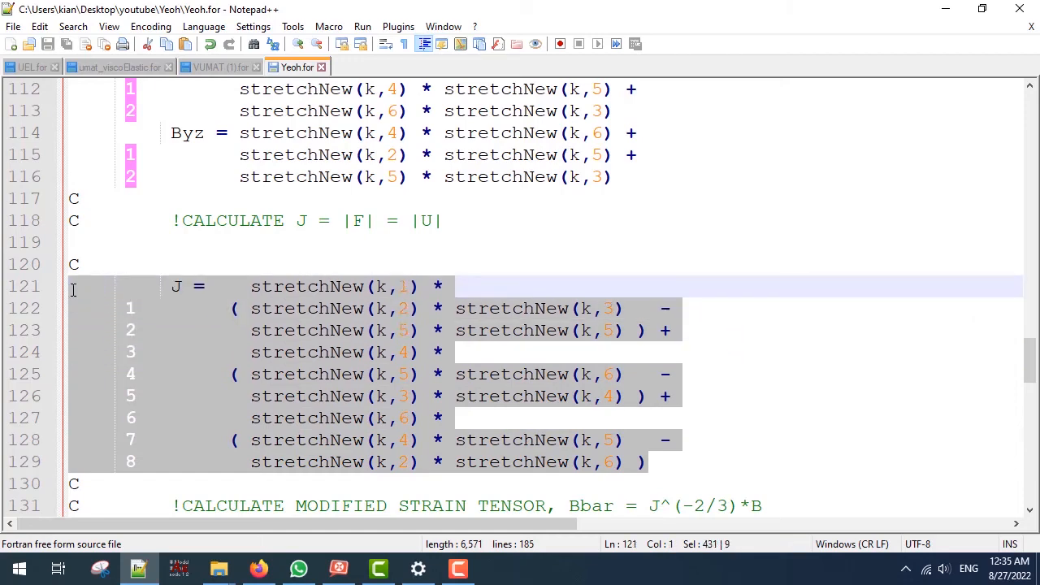
{"action": "scroll", "scroll_direction": "down", "scroll_amount": 3}
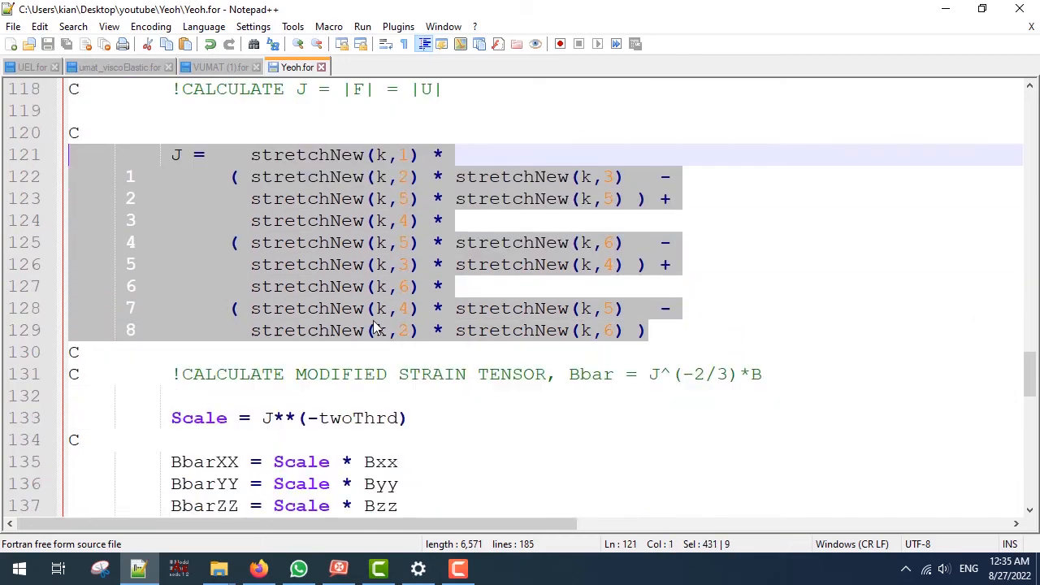
{"action": "scroll", "scroll_direction": "down", "scroll_amount": 3}
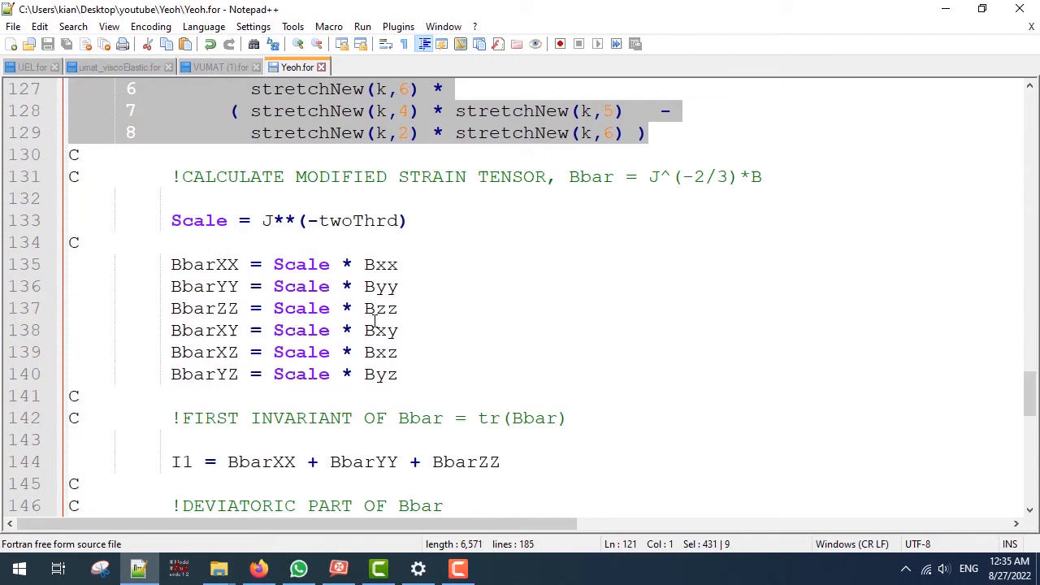
{"action": "mouse_move", "coordinate": [335, 188]}
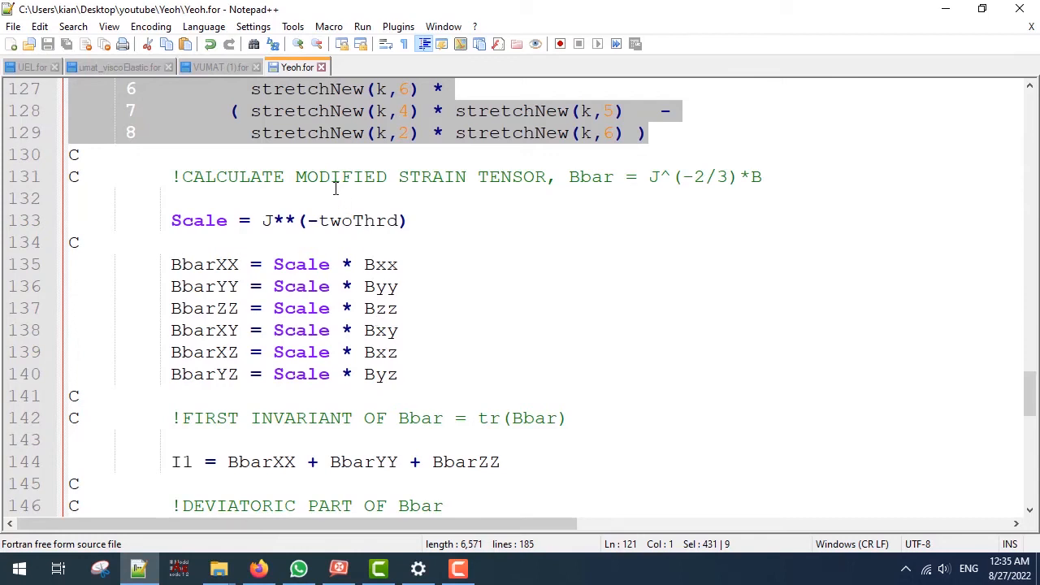
{"action": "mouse_move", "coordinate": [578, 174]}
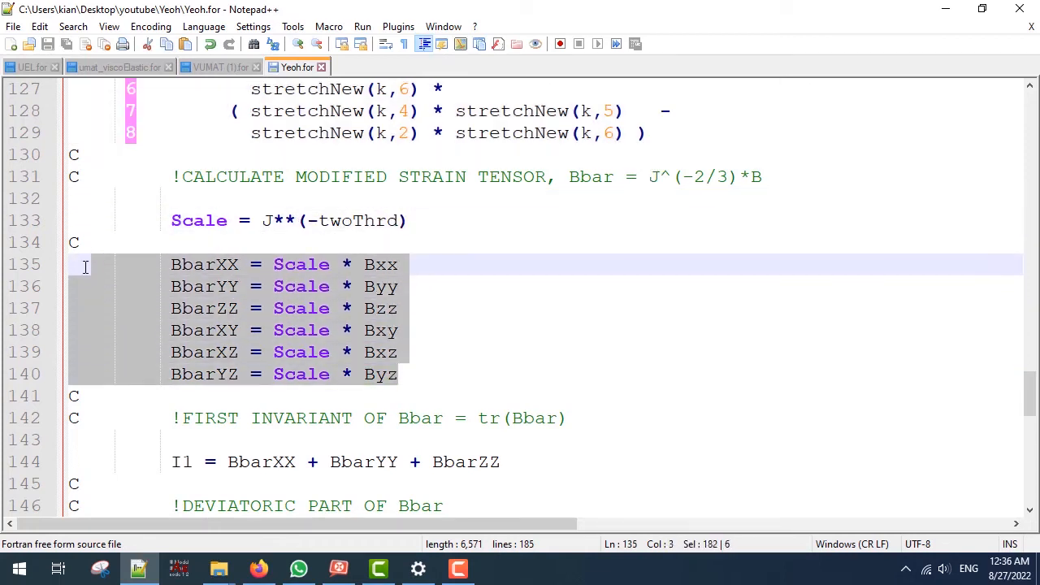
{"action": "scroll", "scroll_direction": "down", "scroll_amount": 3}
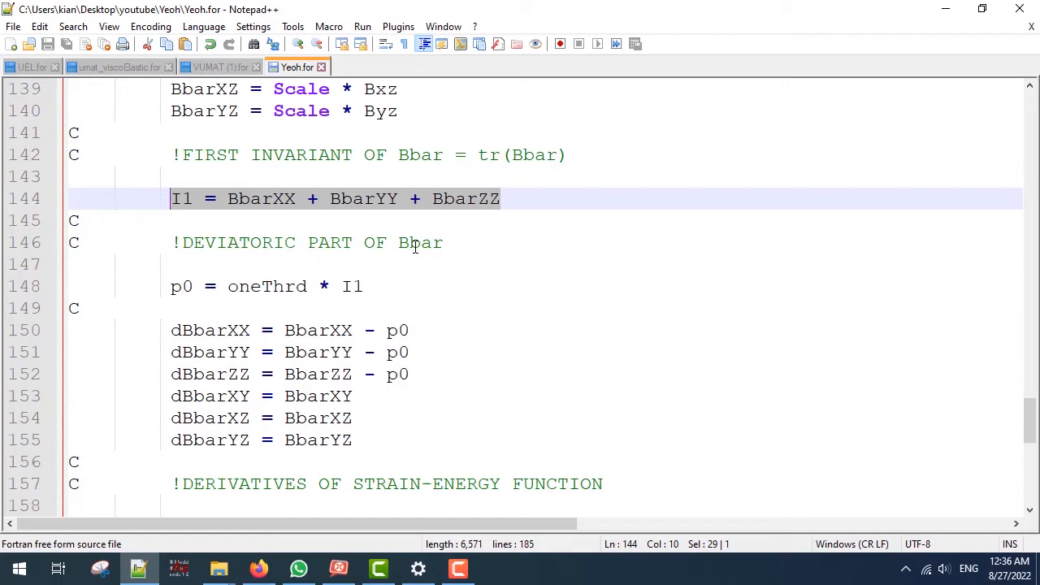
{"action": "mouse_move", "coordinate": [162, 299]}
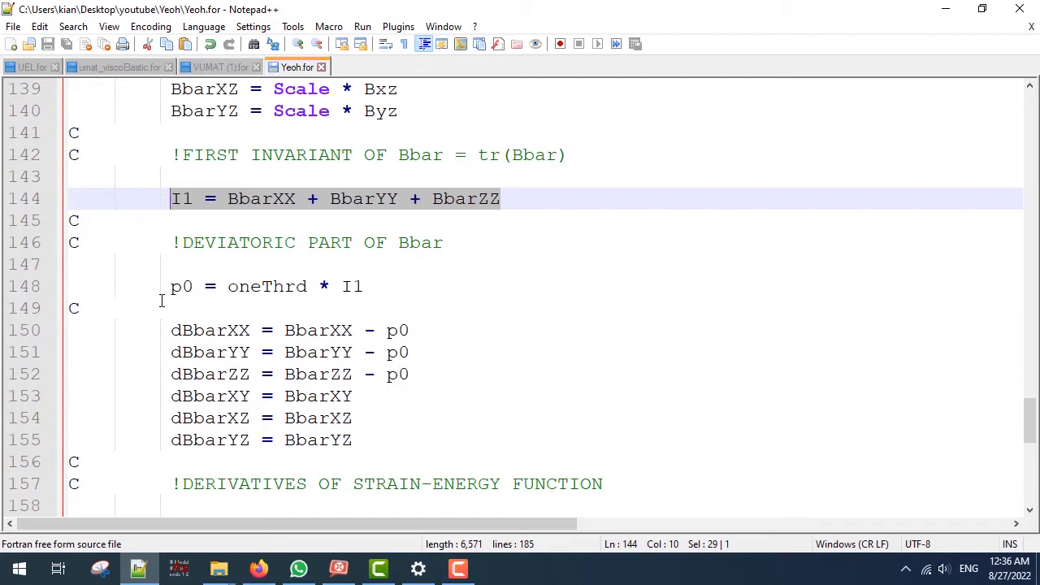
{"action": "mouse_move", "coordinate": [166, 293]}
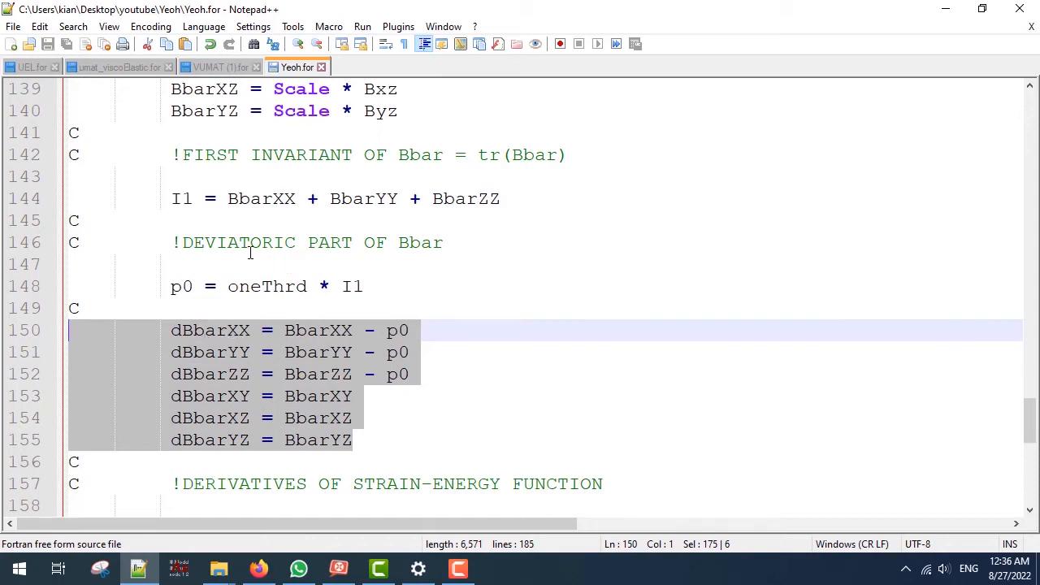
{"action": "mouse_move", "coordinate": [420, 252]}
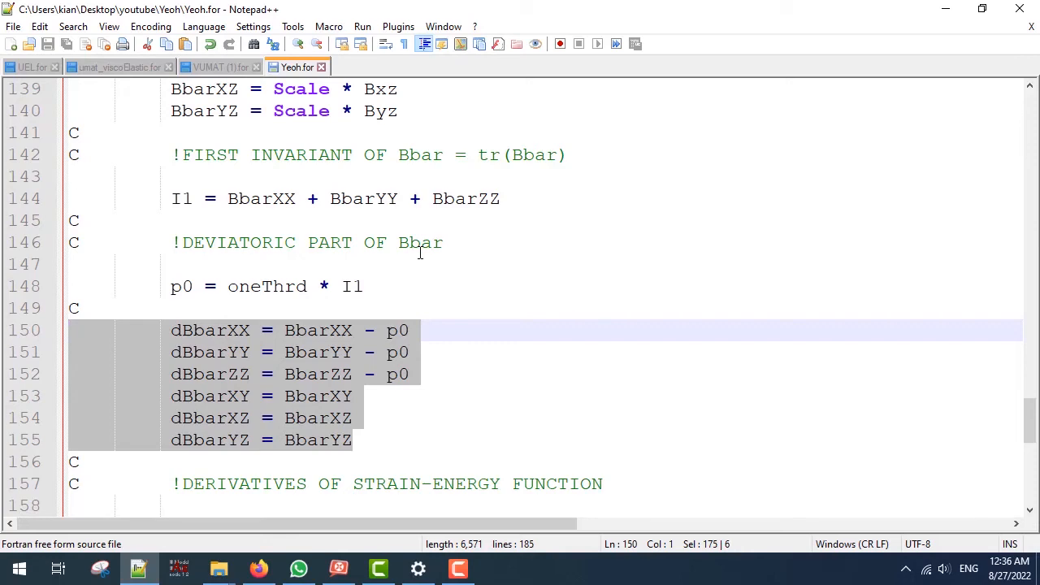
{"action": "scroll", "scroll_direction": "down", "scroll_amount": 3}
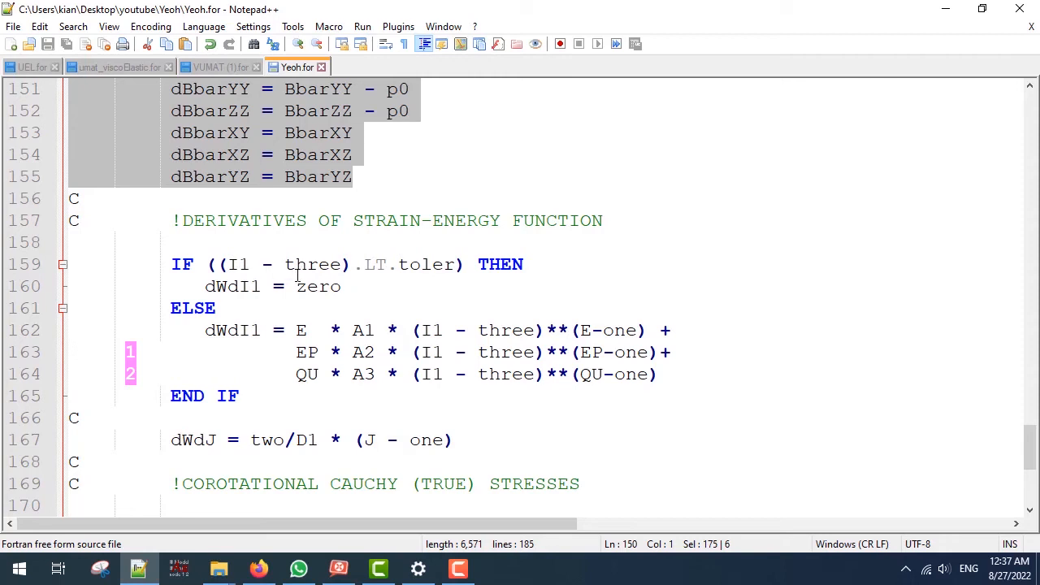
{"action": "mouse_move", "coordinate": [432, 276]}
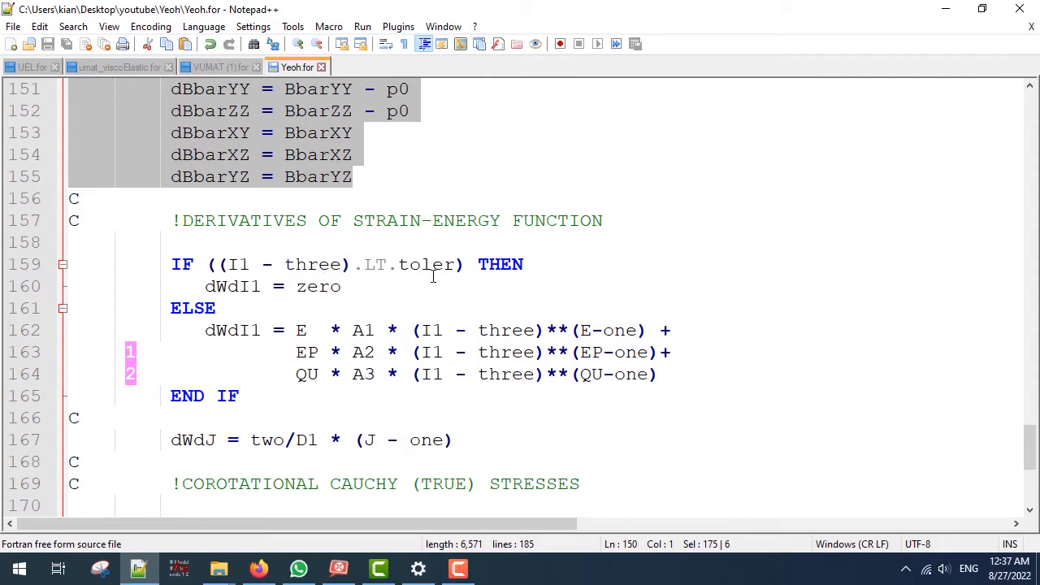
{"action": "mouse_move", "coordinate": [342, 286]}
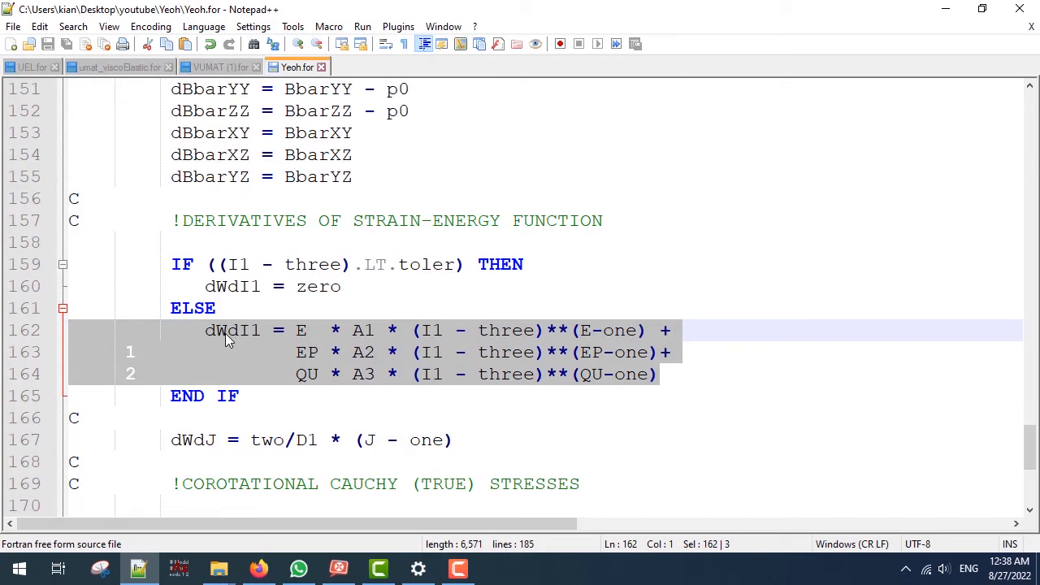
{"action": "mouse_move", "coordinate": [514, 377]}
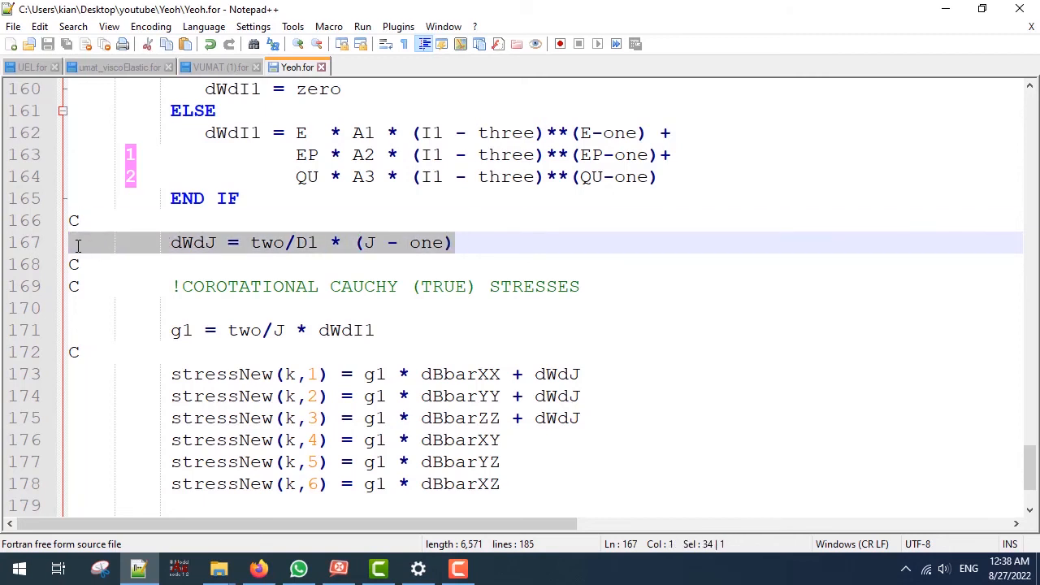
{"action": "scroll", "scroll_direction": "down", "scroll_amount": 3}
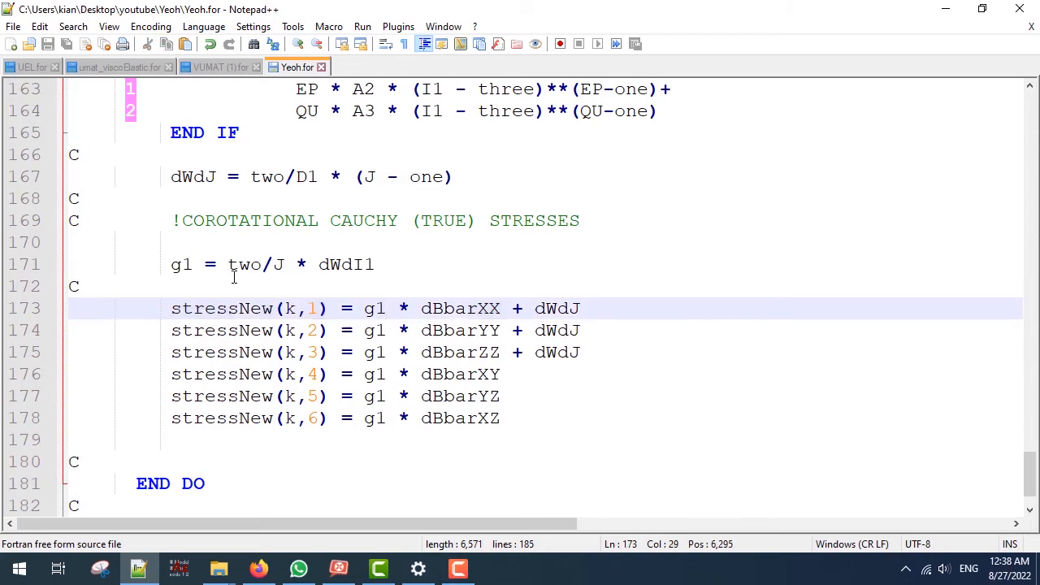
{"action": "left_click", "coordinate": [229, 263]}
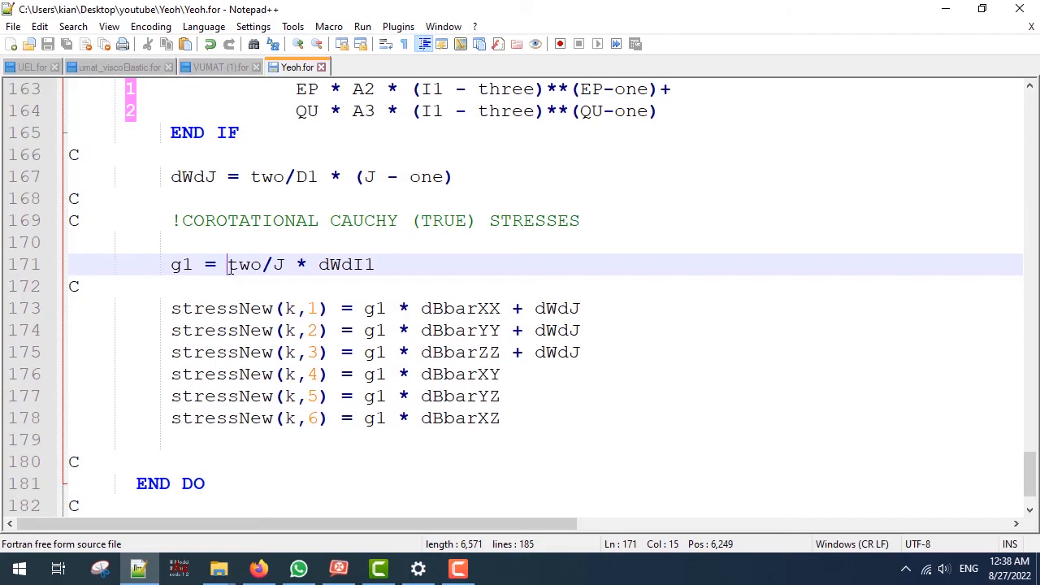
{"action": "mouse_move", "coordinate": [185, 279]}
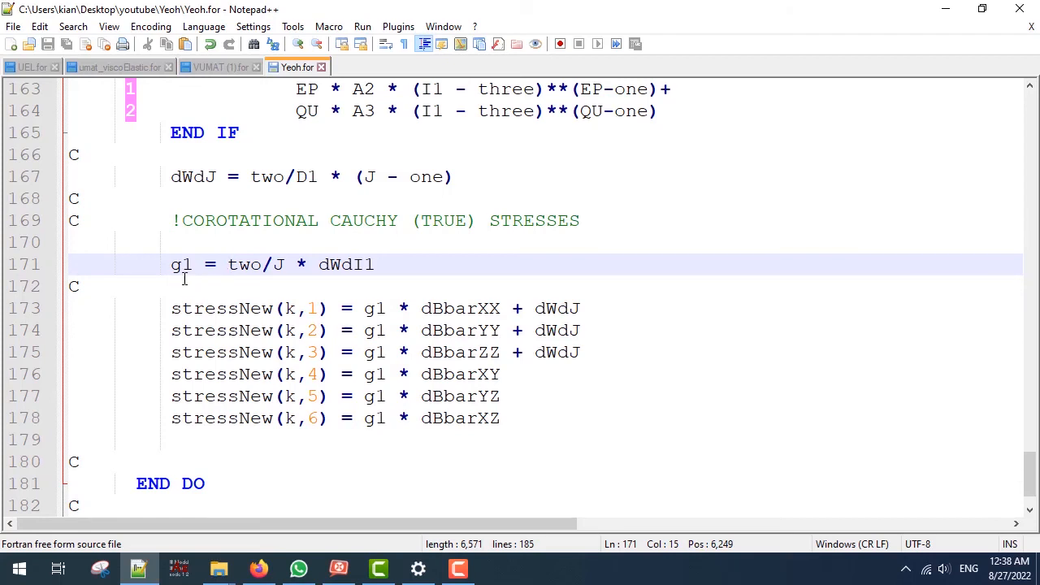
{"action": "double_click", "coordinate": [182, 263]}
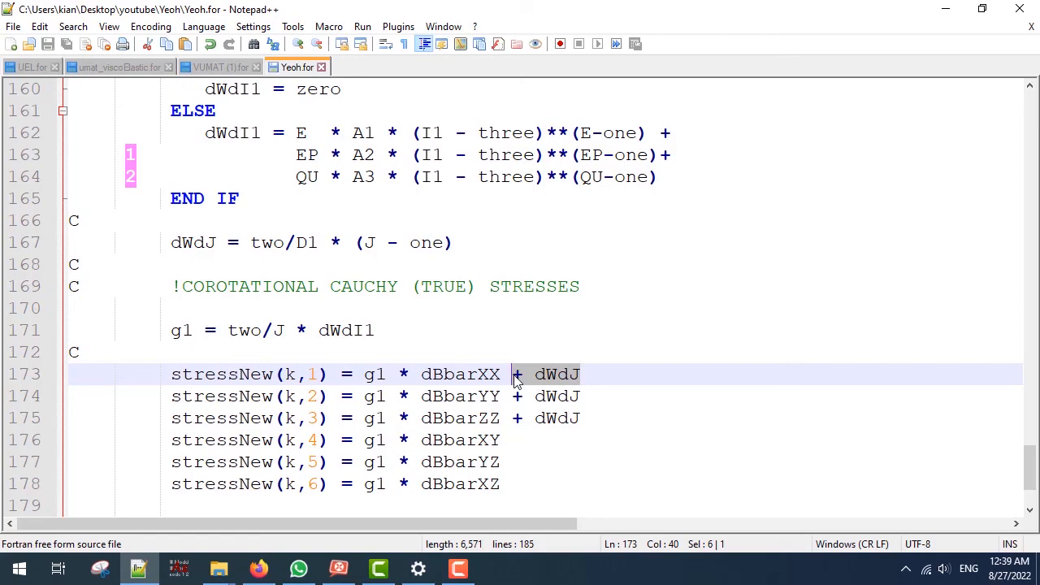
{"action": "scroll", "scroll_direction": "down", "scroll_amount": 3}
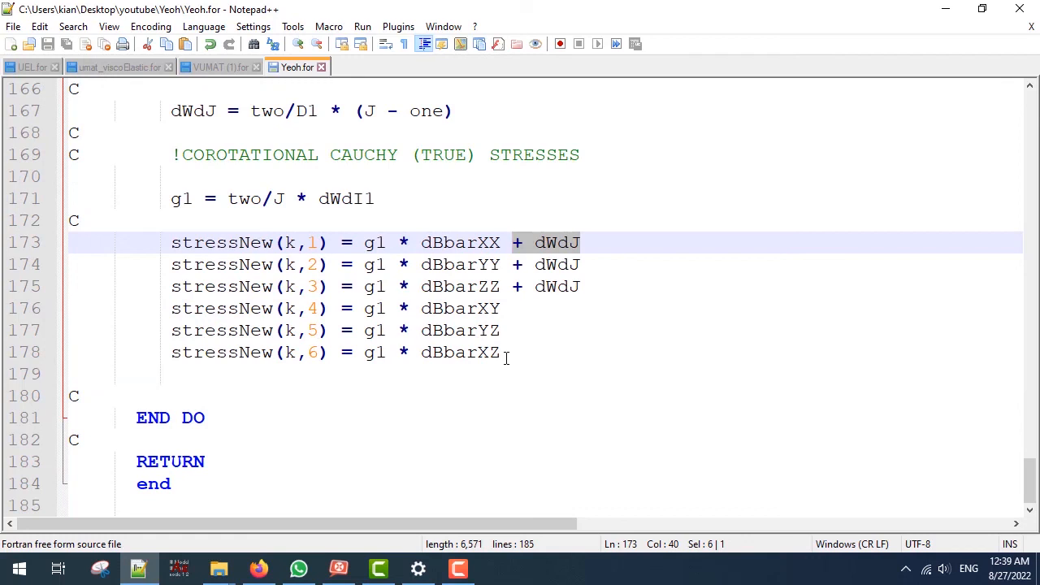